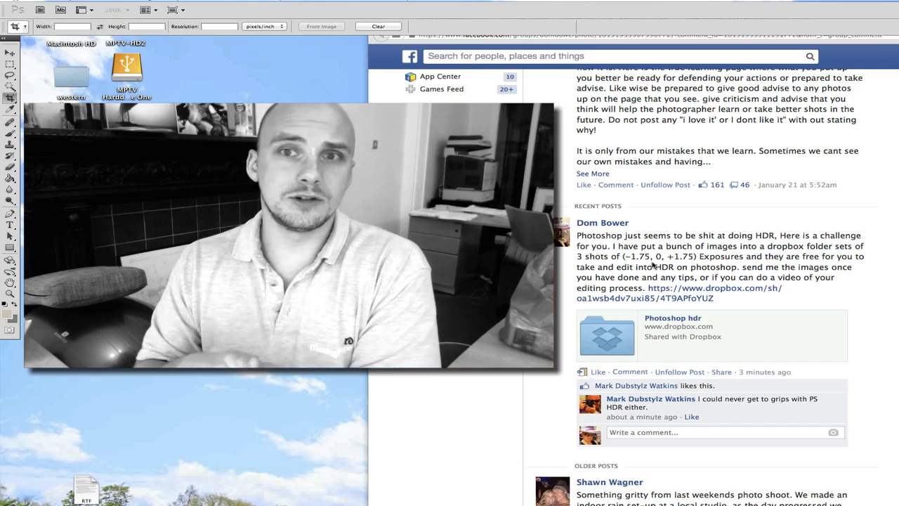
pyautogui.scroll(3)
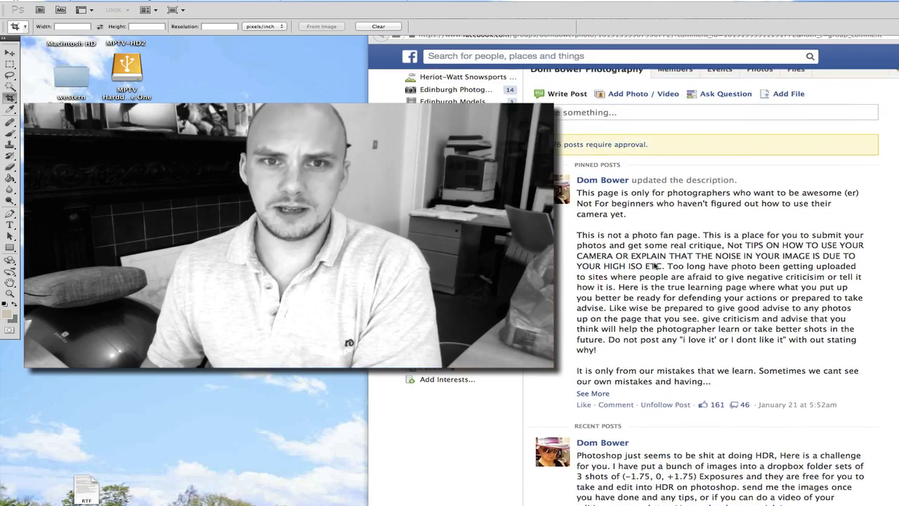
pyautogui.scroll(-3)
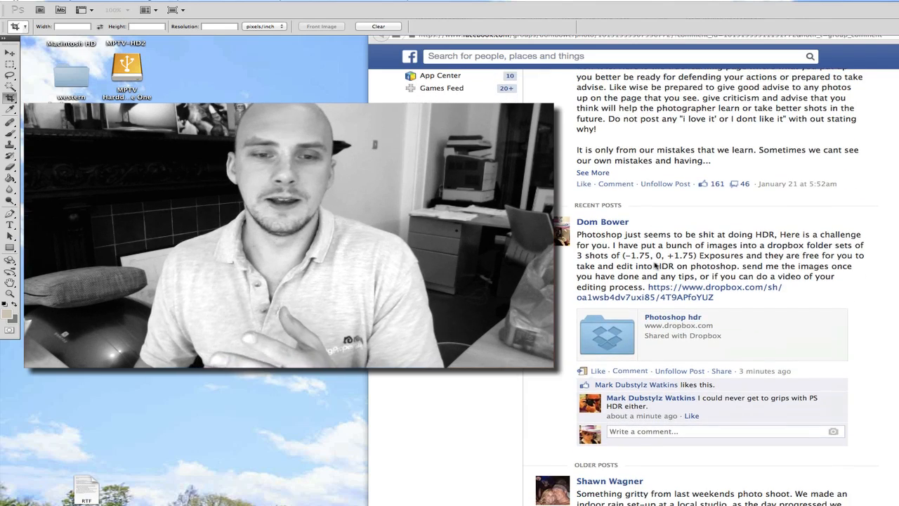